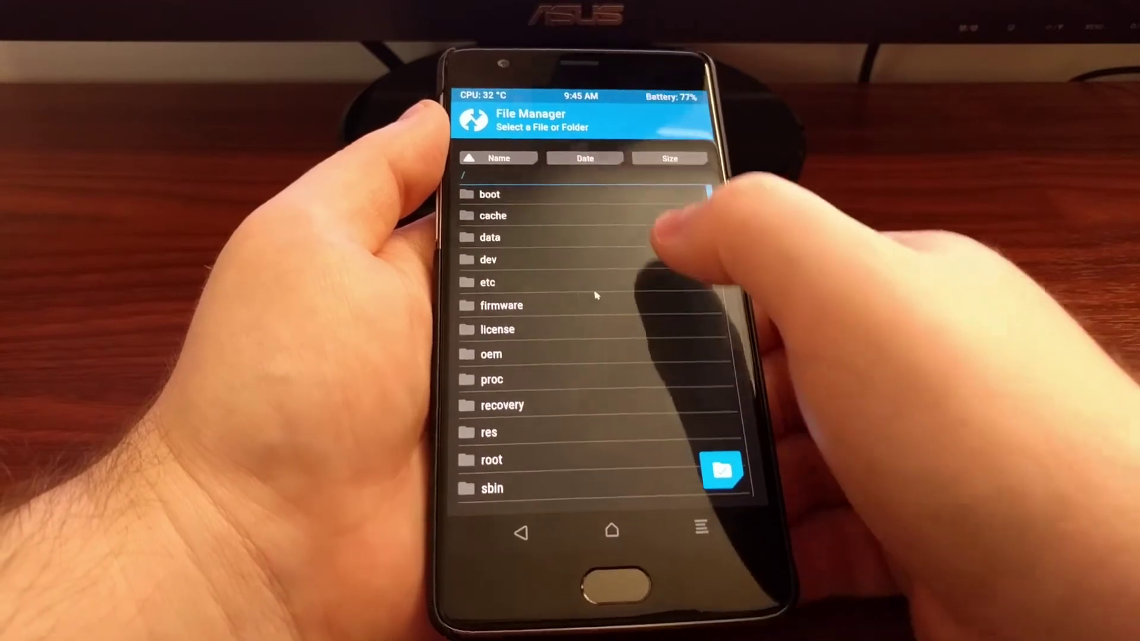
Open the data folder in TWRP's file manager toward /data/system/locksettings.db.
click(490, 237)
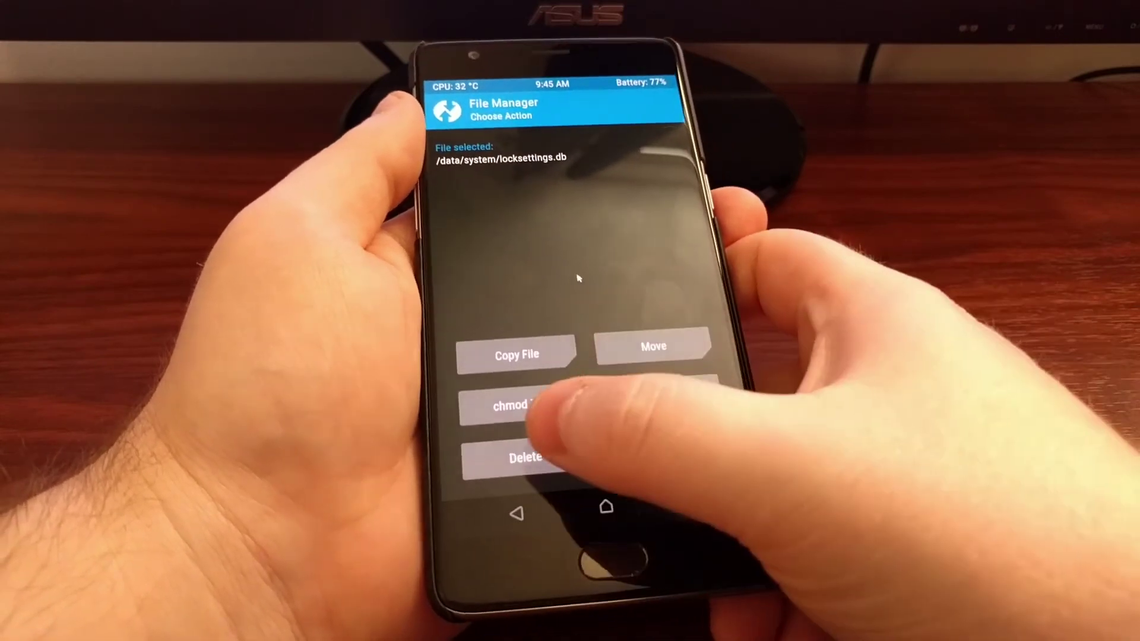
Delete locksettings.db from /data/system.
click(532, 458)
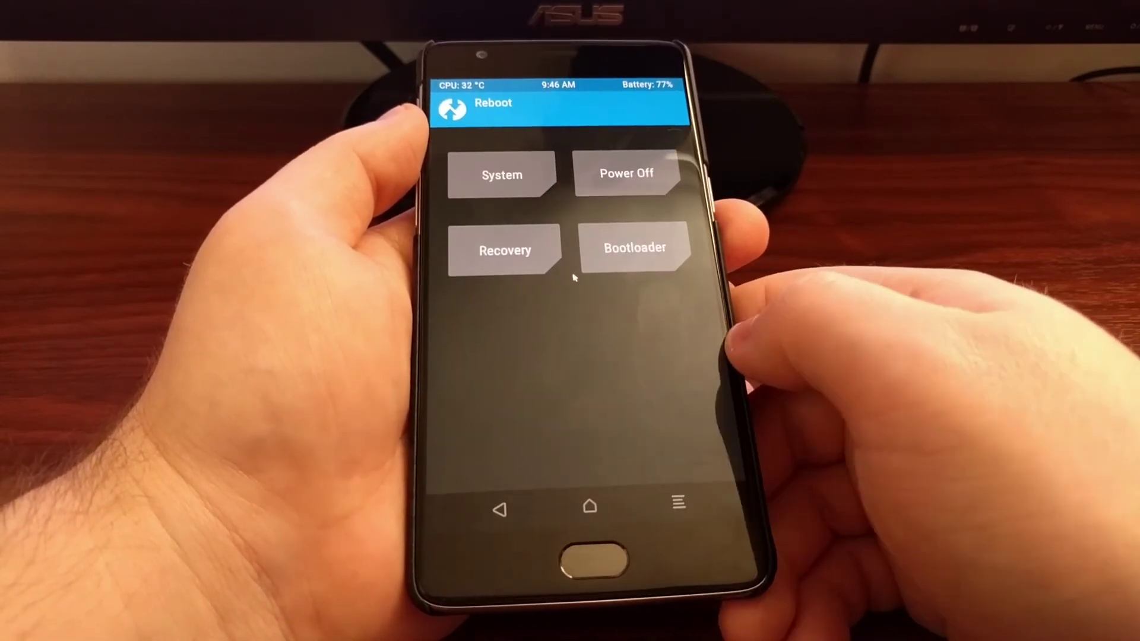
Choose System on the Reboot screen to boot the phone normally.
click(636, 247)
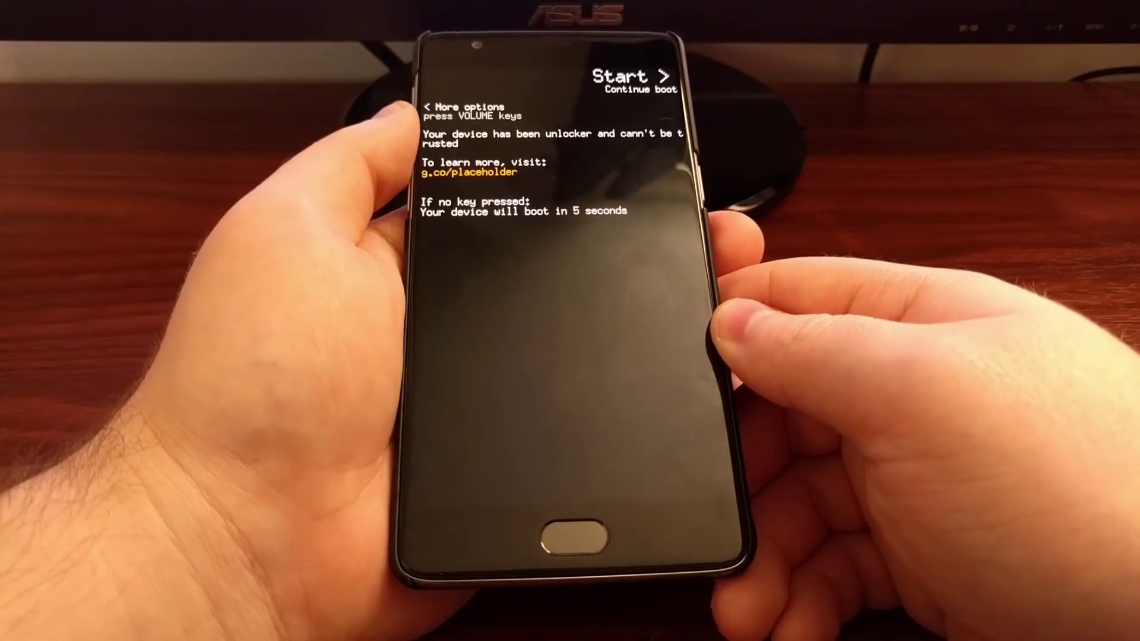